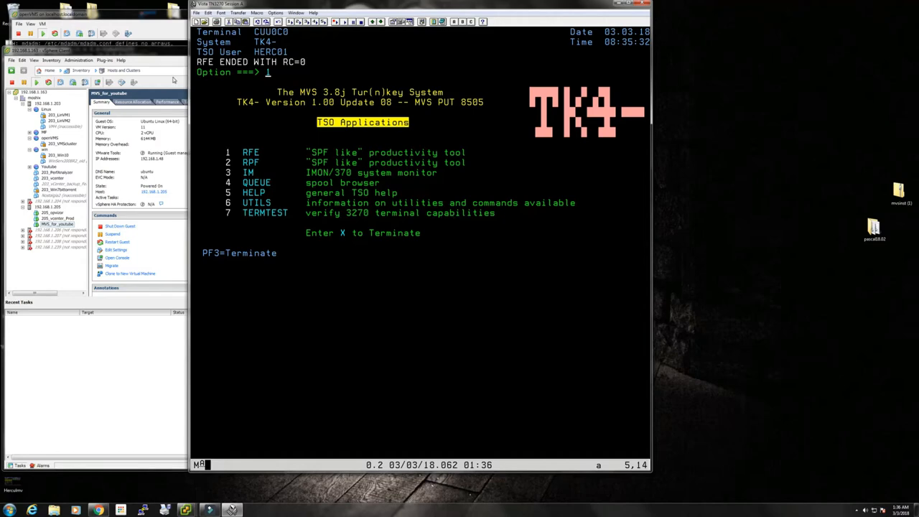
mouse_move(173, 80)
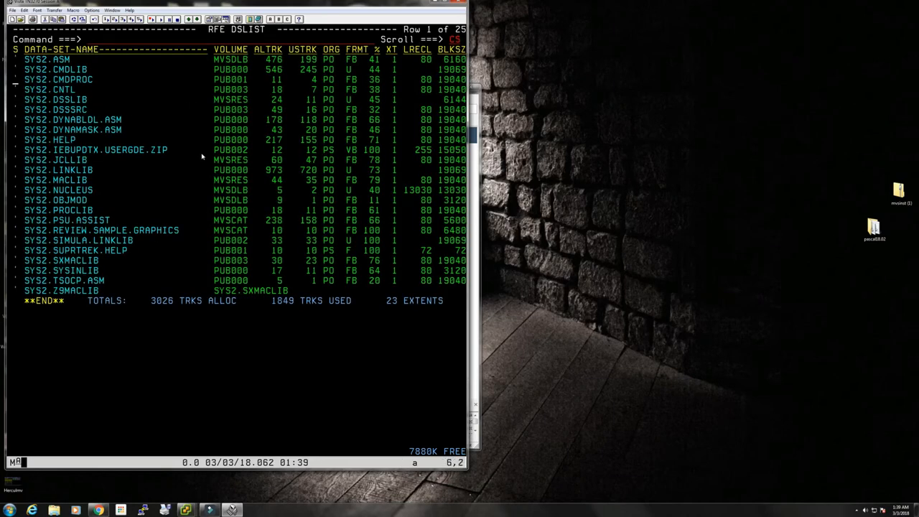
Select the SYS2.CMDPROC data set in the RFE data set list to reach TSOAPPLS
left_click(60, 80)
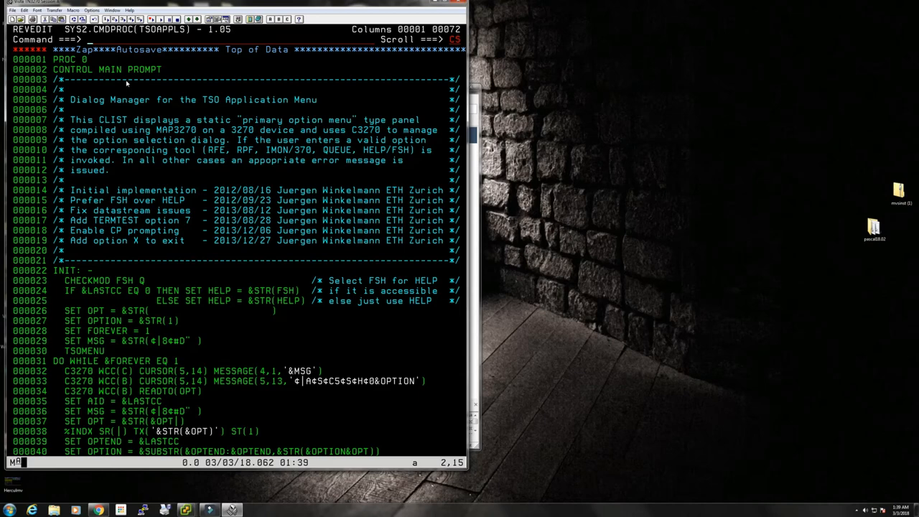
mouse_move(326, 203)
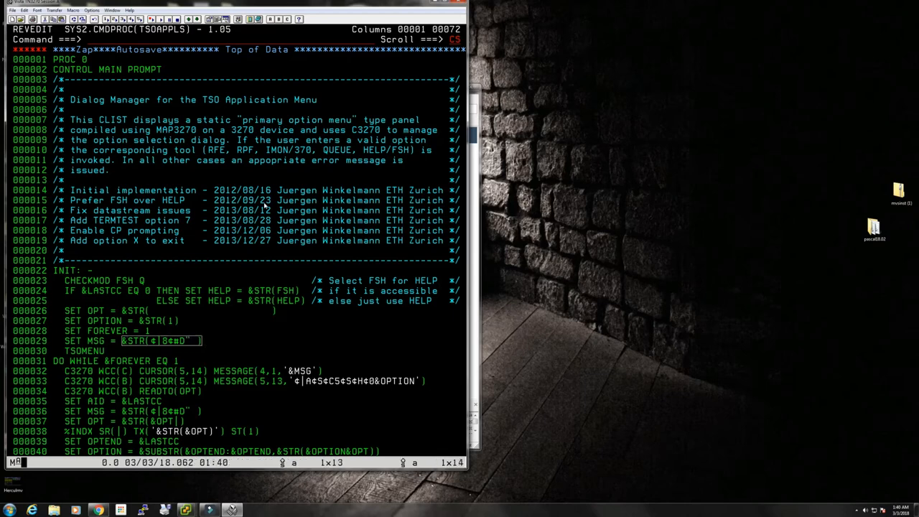
scroll("down", 3)
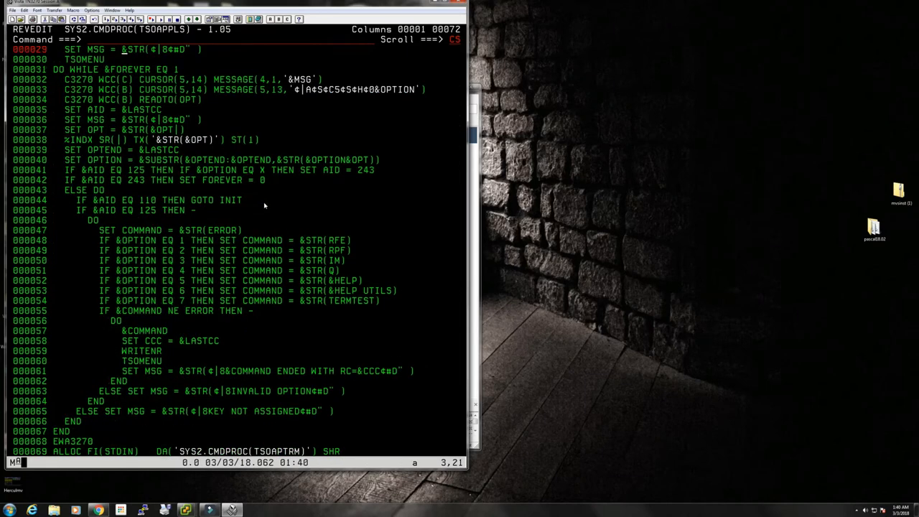
mouse_move(269, 225)
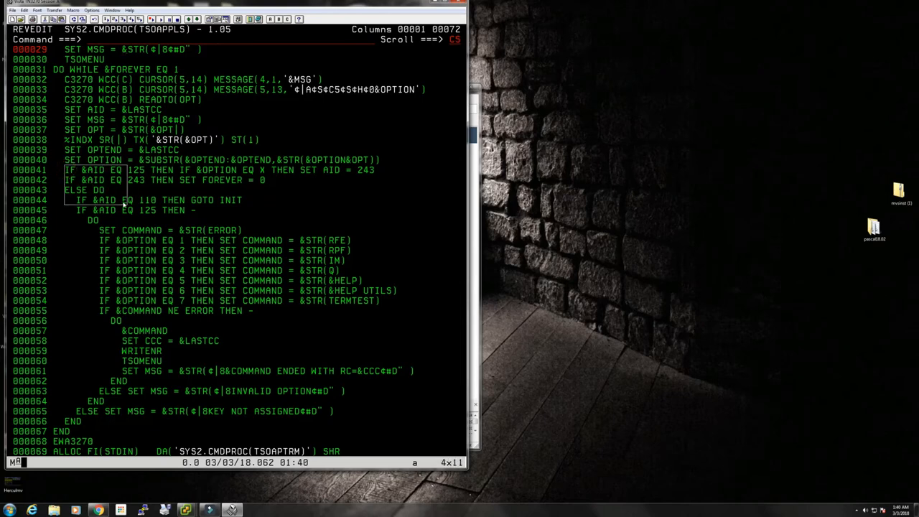
left_click_drag(64, 169, 176, 294)
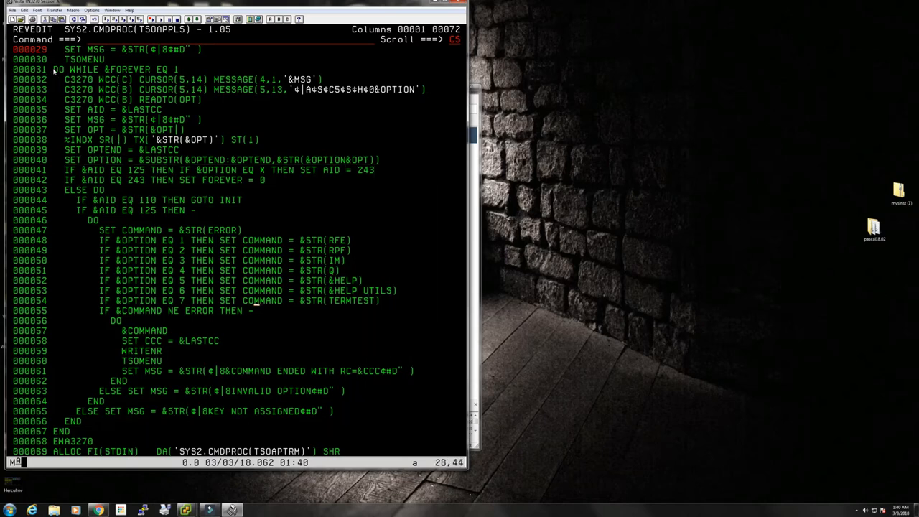
left_click_drag(52, 68, 352, 451)
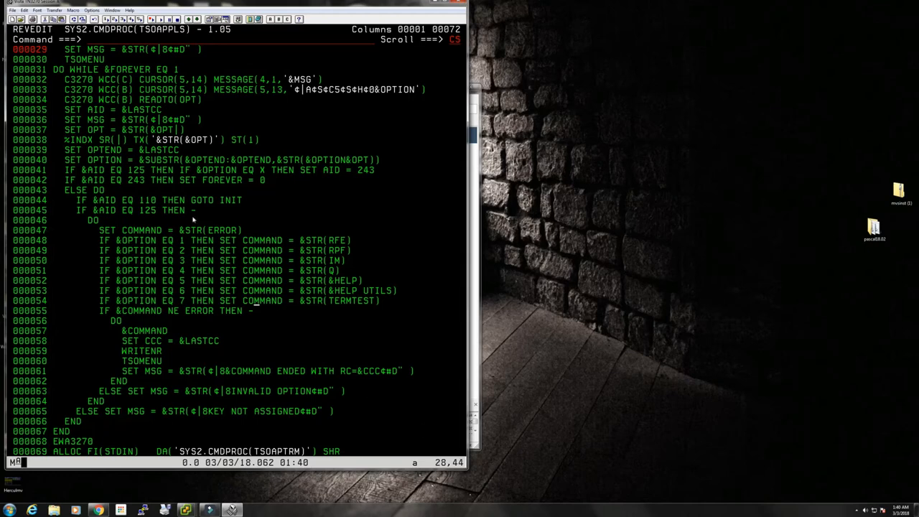
mouse_move(192, 217)
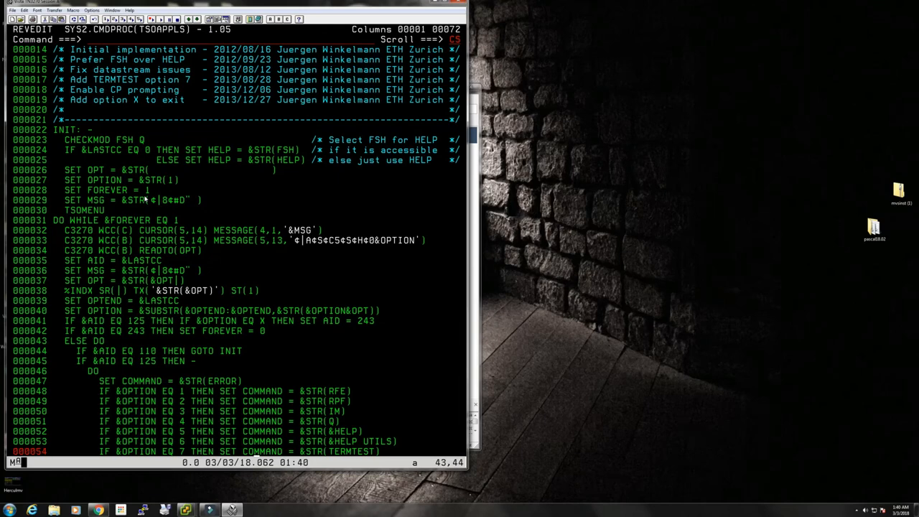
mouse_move(80, 269)
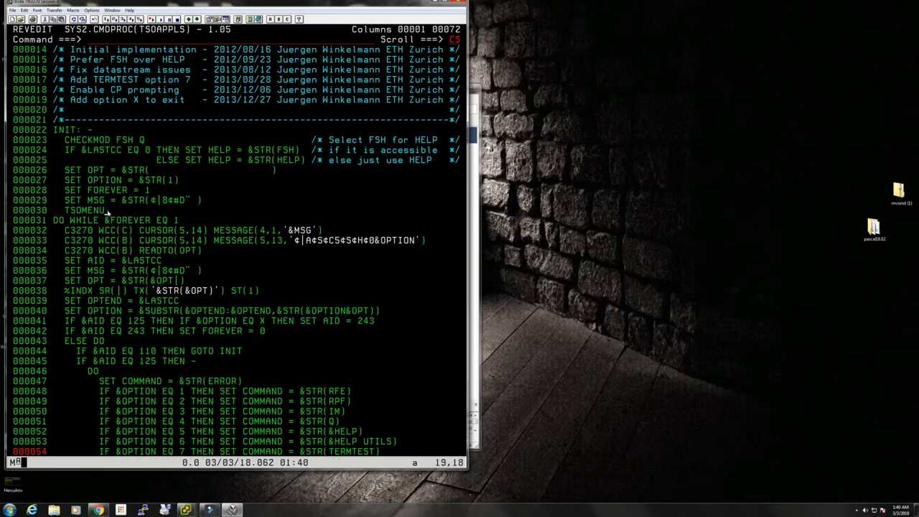
mouse_move(97, 283)
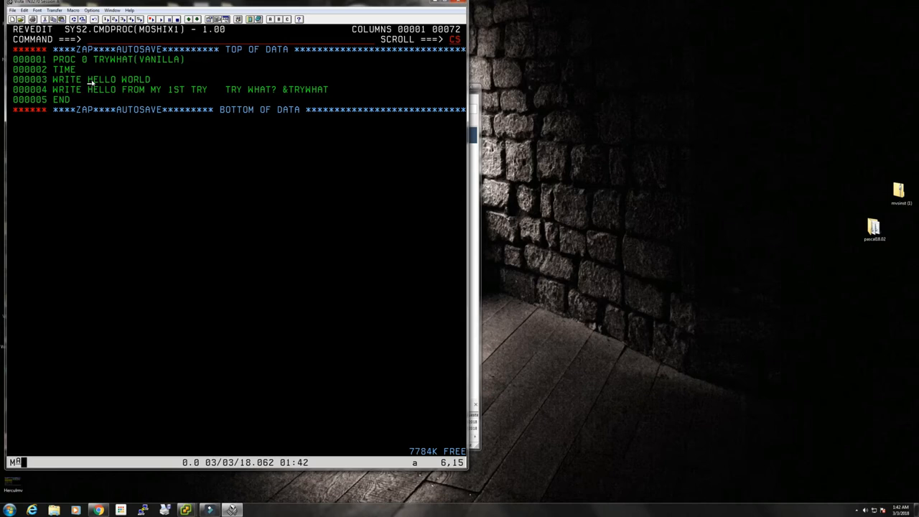
mouse_move(85, 88)
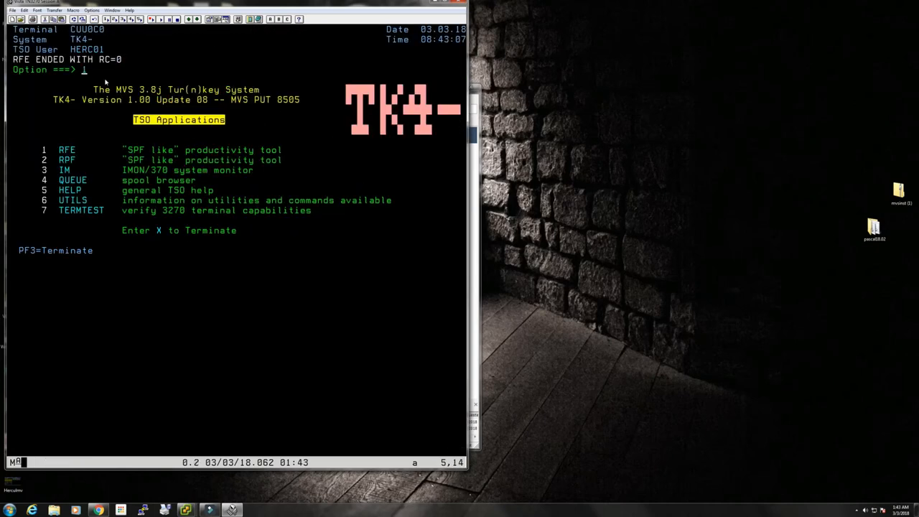
Terminate the TSO Applications menu with X and run MOSHIX1 at READY
type("x")
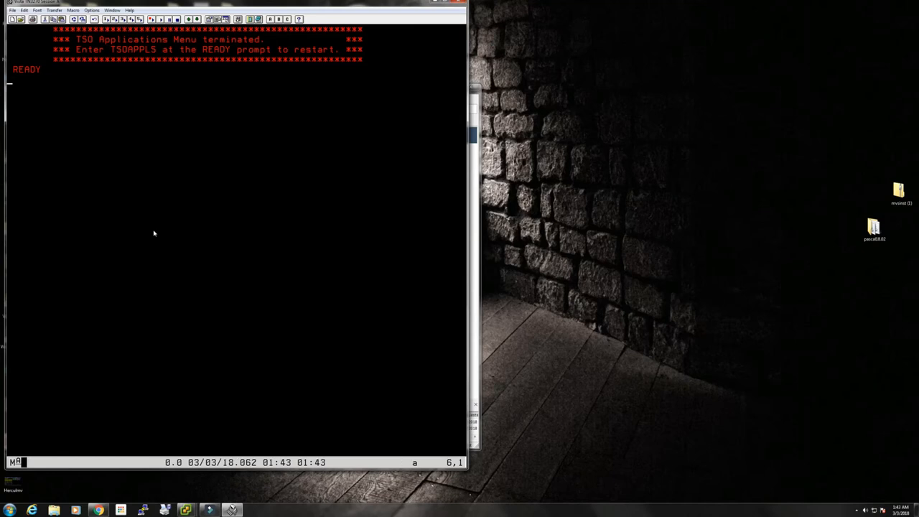
type("moshixl")
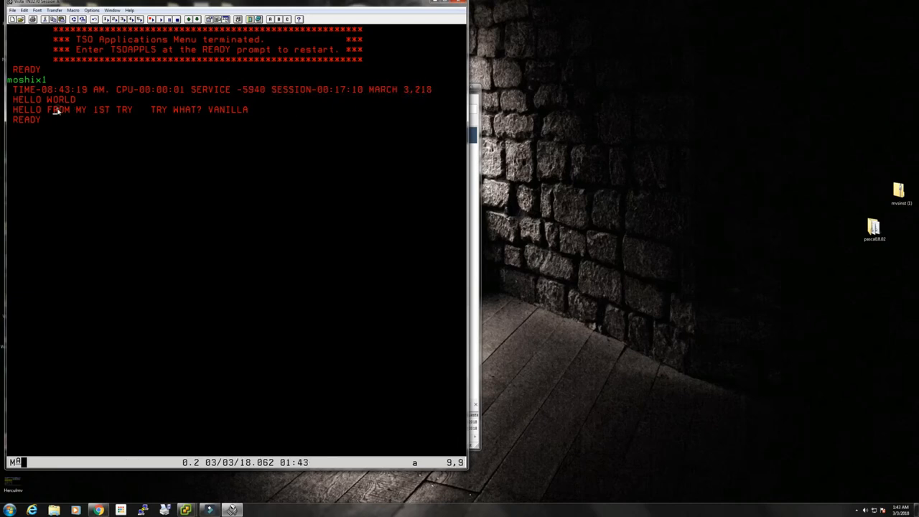
mouse_move(146, 115)
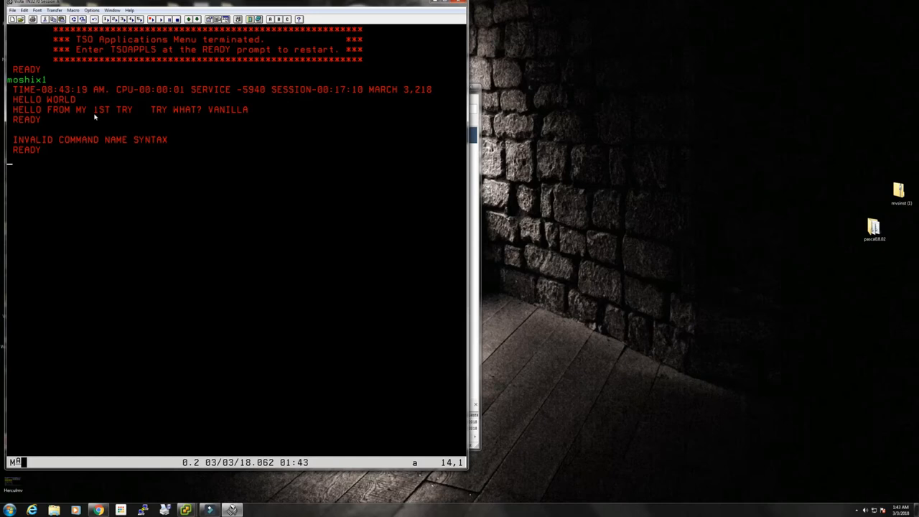
Rerun MOSHIX1 from READY, then enter TSOAPPLS to go back into the applications
type("moshix1")
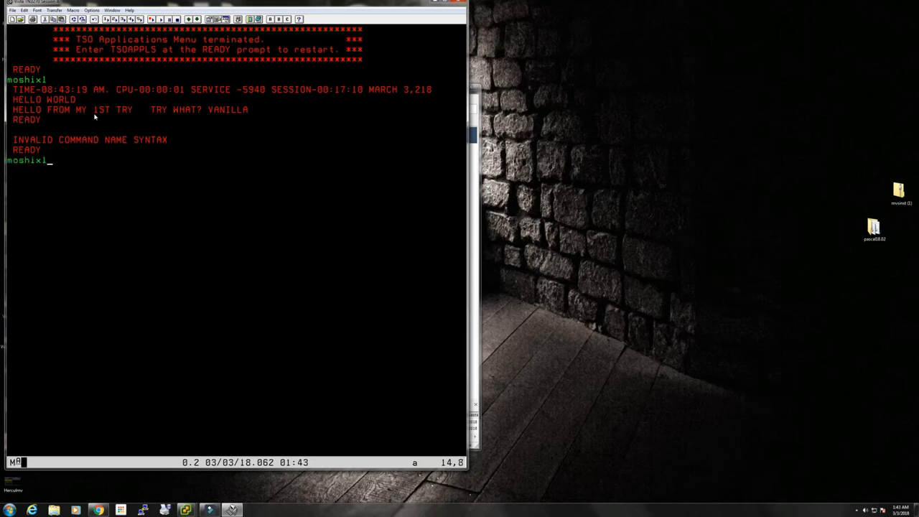
key("Return")
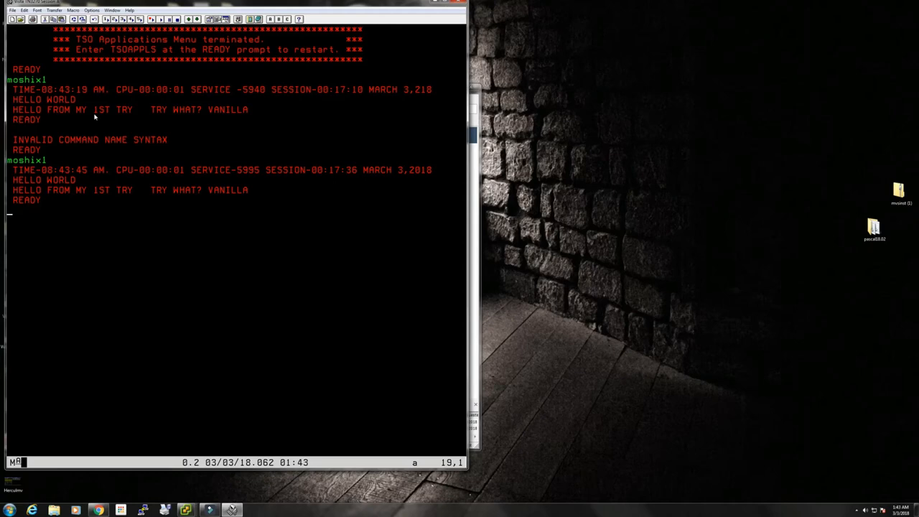
type("TSOAPPLS")
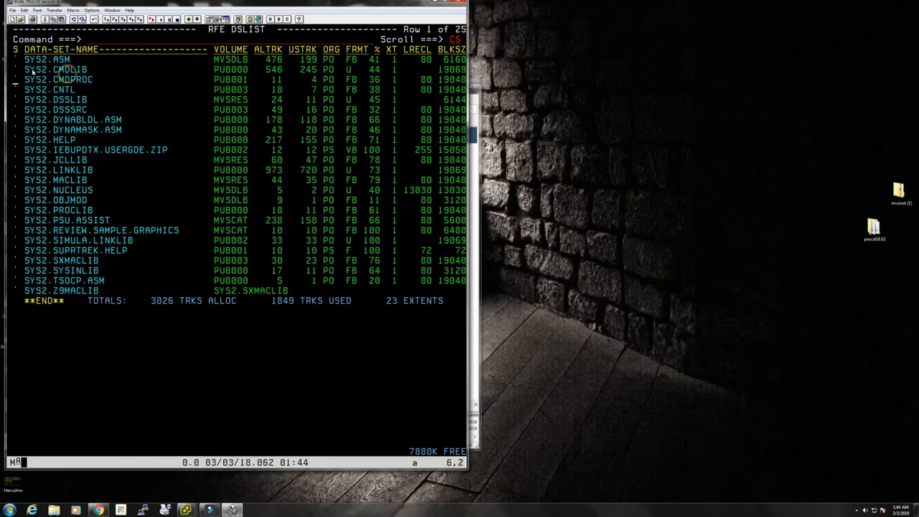
mouse_move(92, 75)
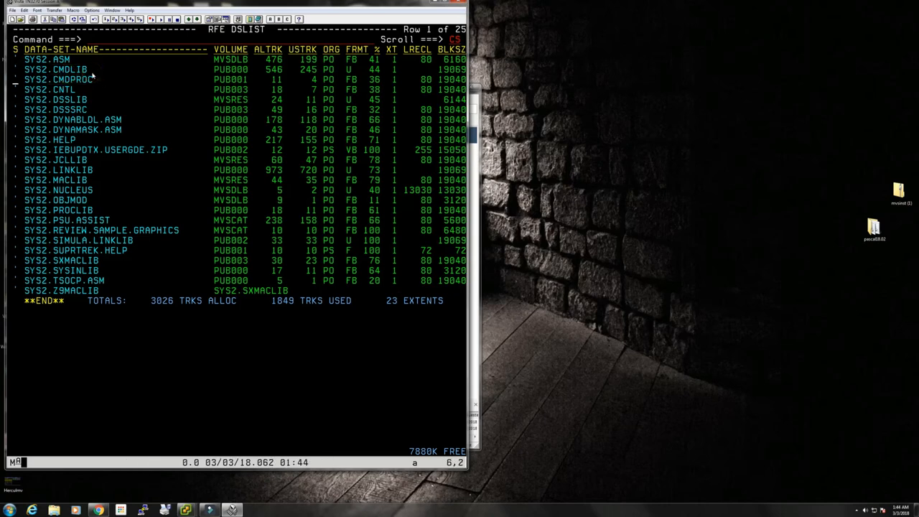
mouse_move(83, 78)
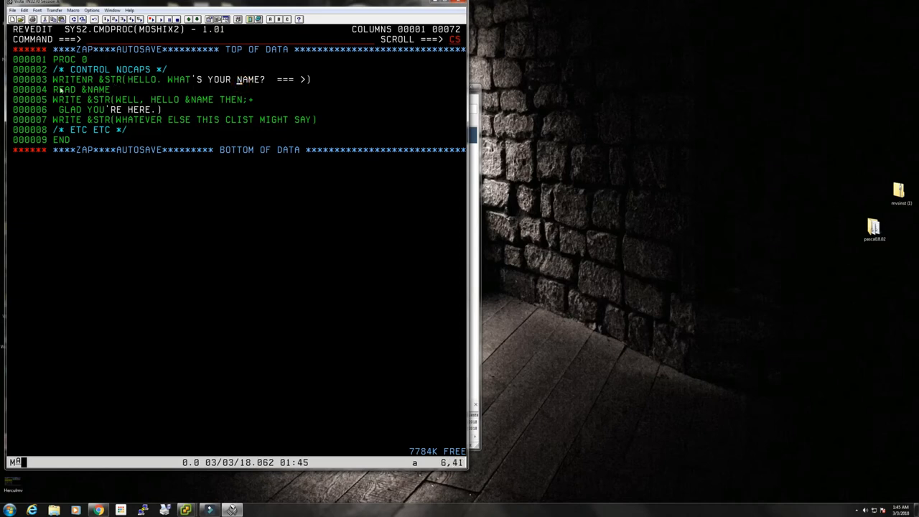
mouse_move(101, 89)
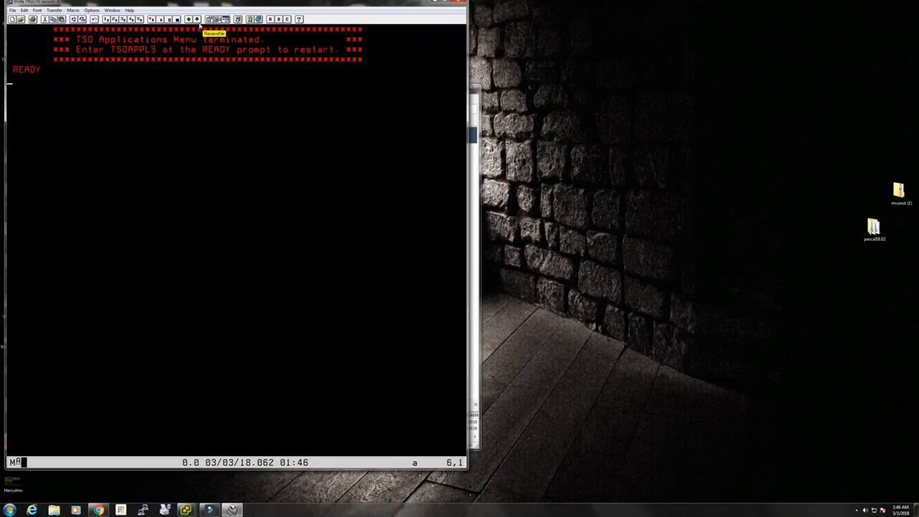
Run MOSHIX2, answer the name prompt with MOSHIX, then restart the menu with tsoapp
type("moshix2")
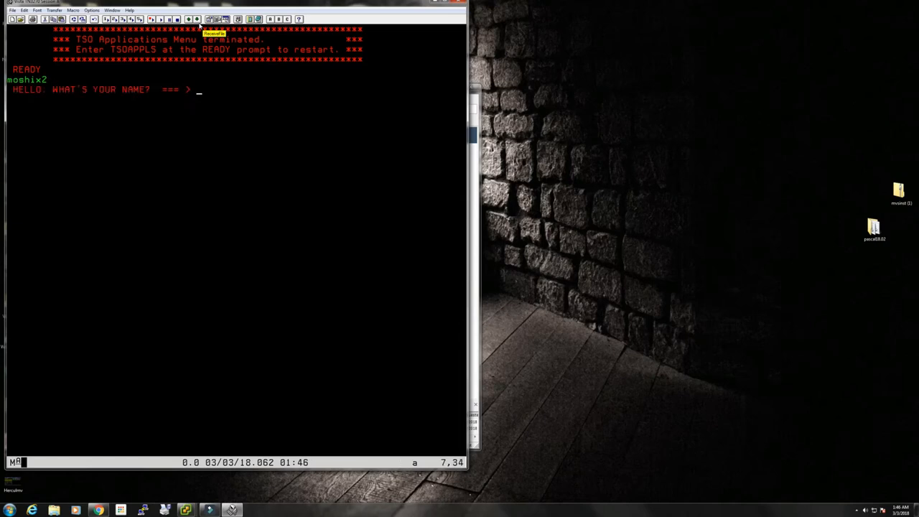
type("moshix")
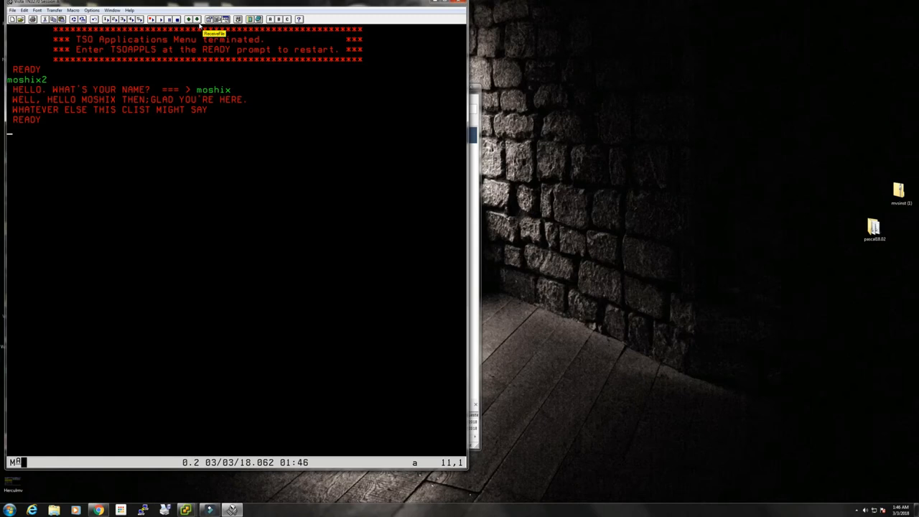
type("tsoapp")
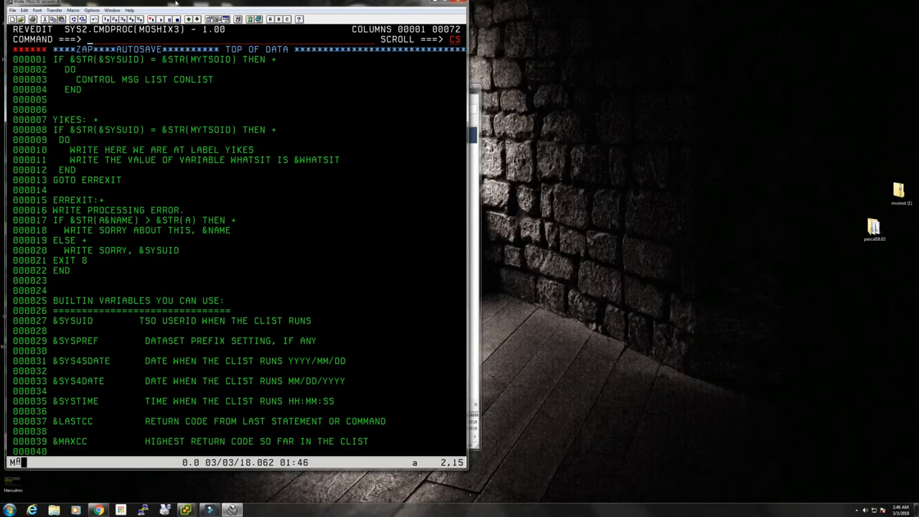
Highlight part of the MOSHIX3 source and place the cursor on MYTSOID in line 1
left_click_drag(52, 59, 98, 88)
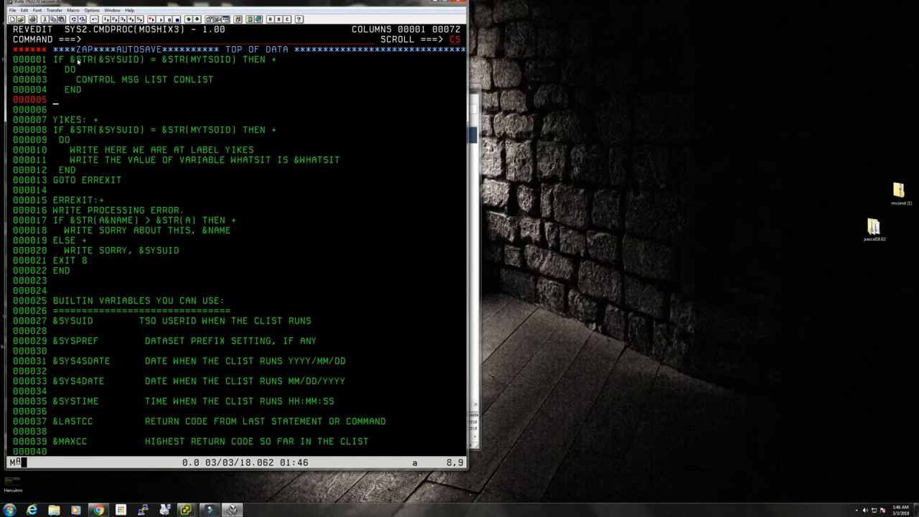
mouse_move(121, 67)
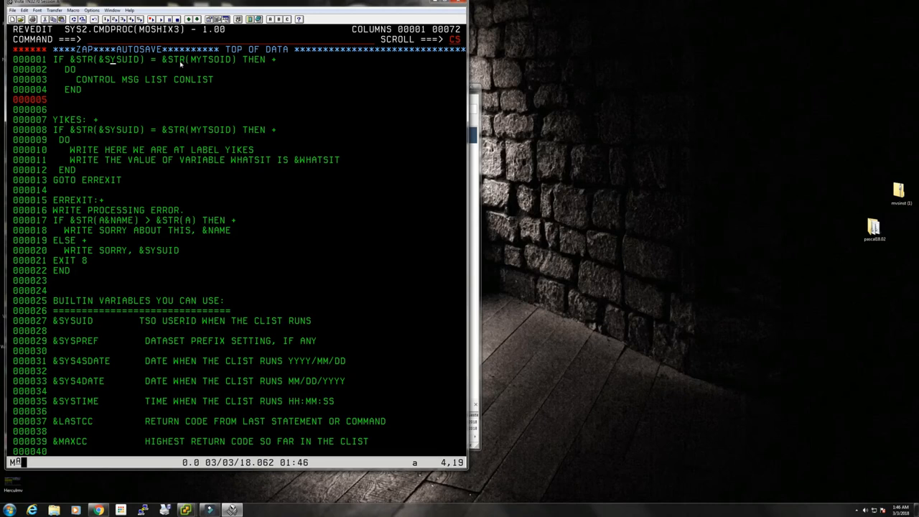
mouse_move(205, 64)
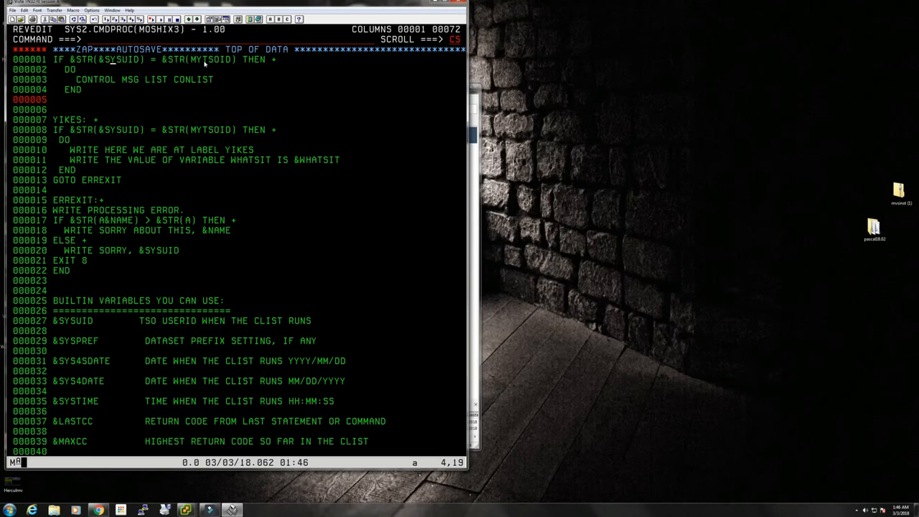
left_click(193, 60)
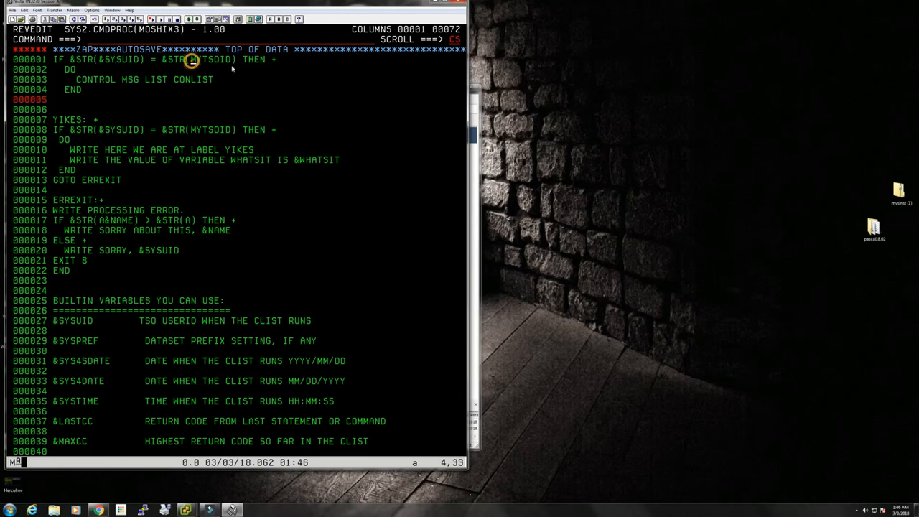
type("moshix")
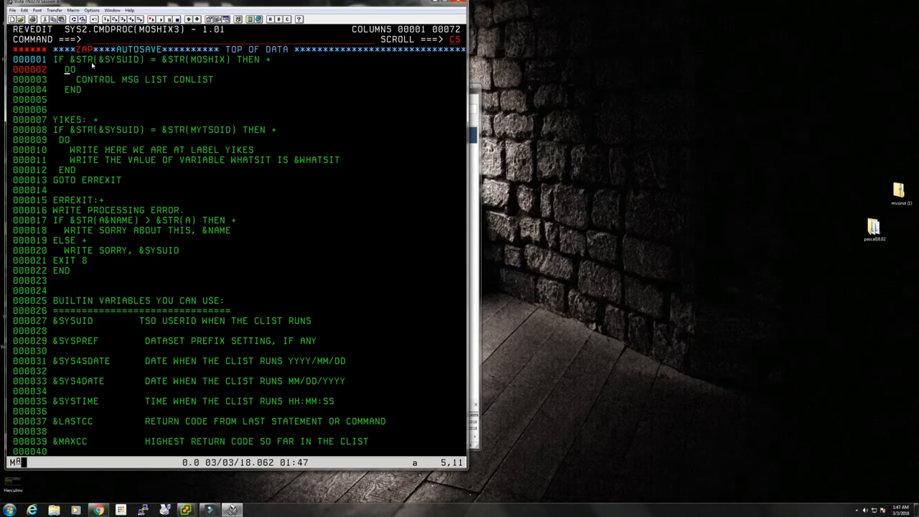
mouse_move(76, 74)
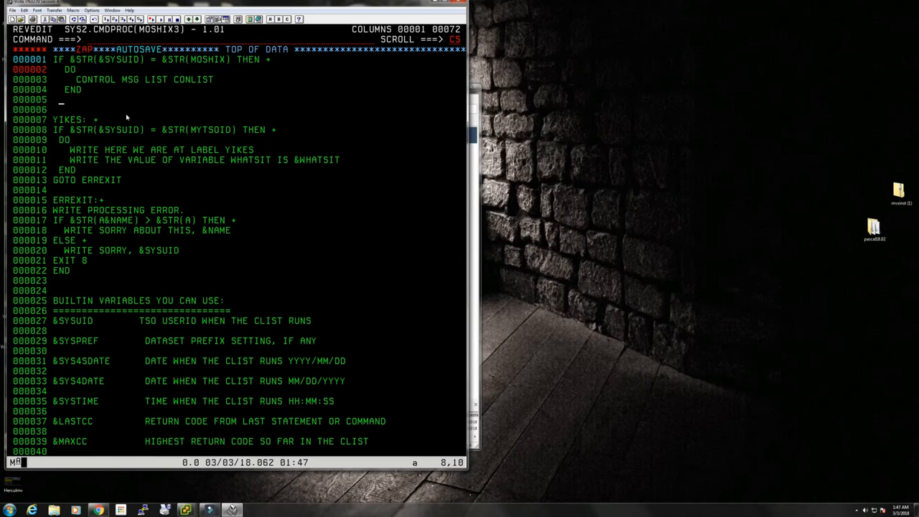
mouse_move(57, 132)
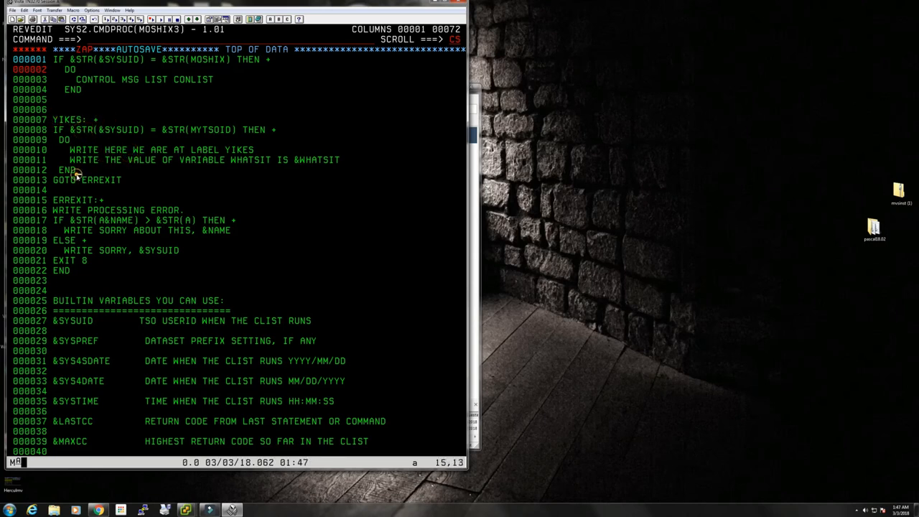
mouse_move(283, 134)
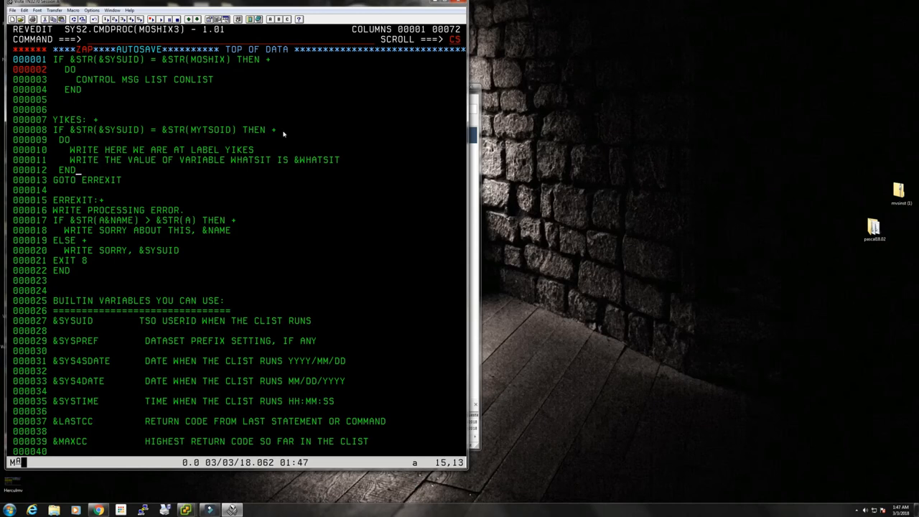
mouse_move(267, 57)
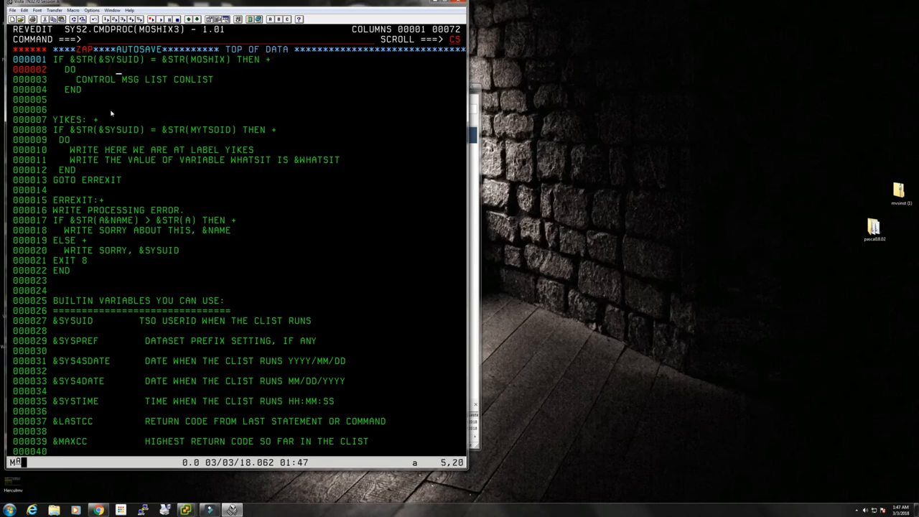
mouse_move(420, 65)
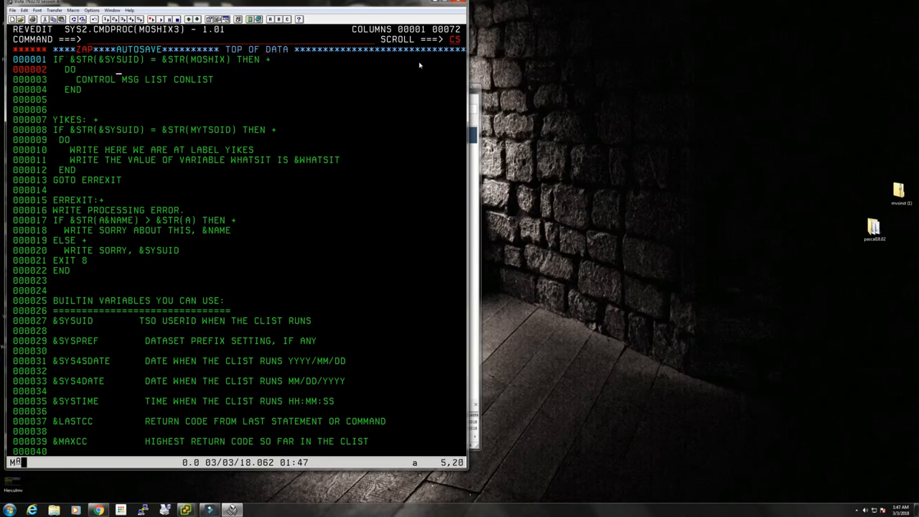
mouse_move(369, 65)
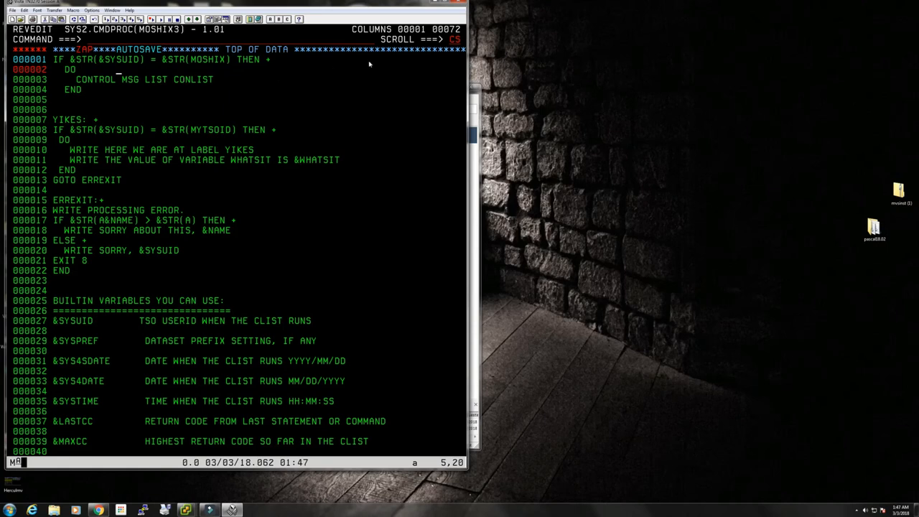
mouse_move(273, 69)
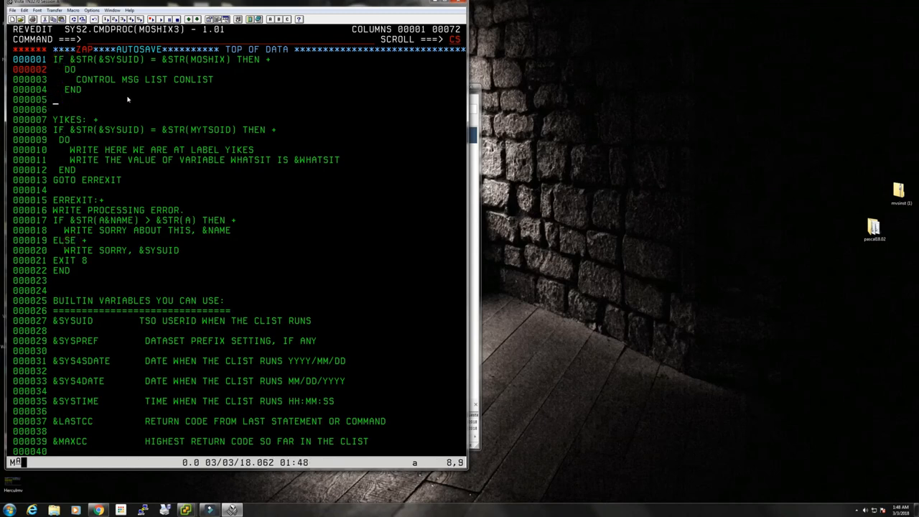
type("ELSE")
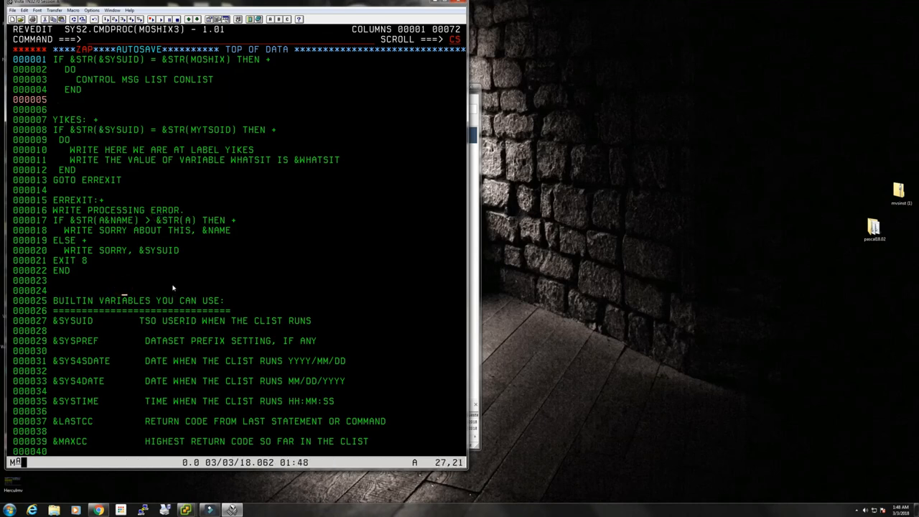
mouse_move(83, 327)
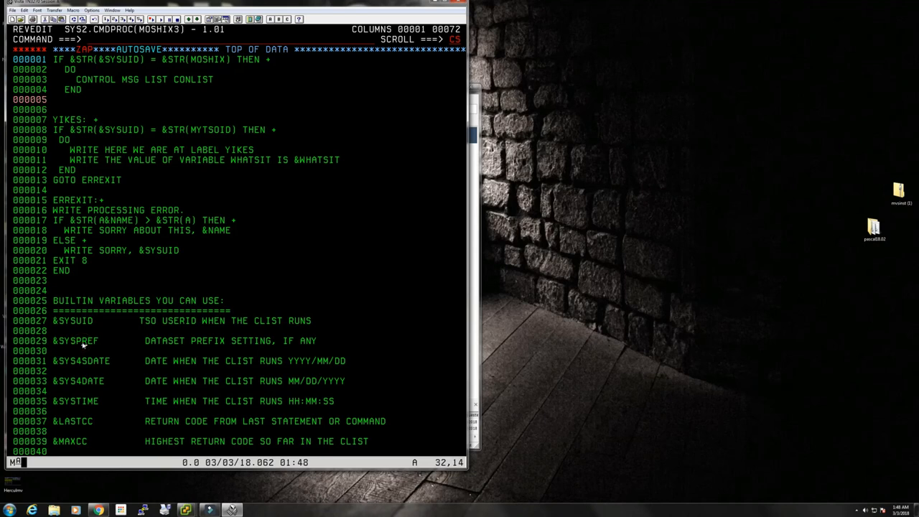
mouse_move(72, 367)
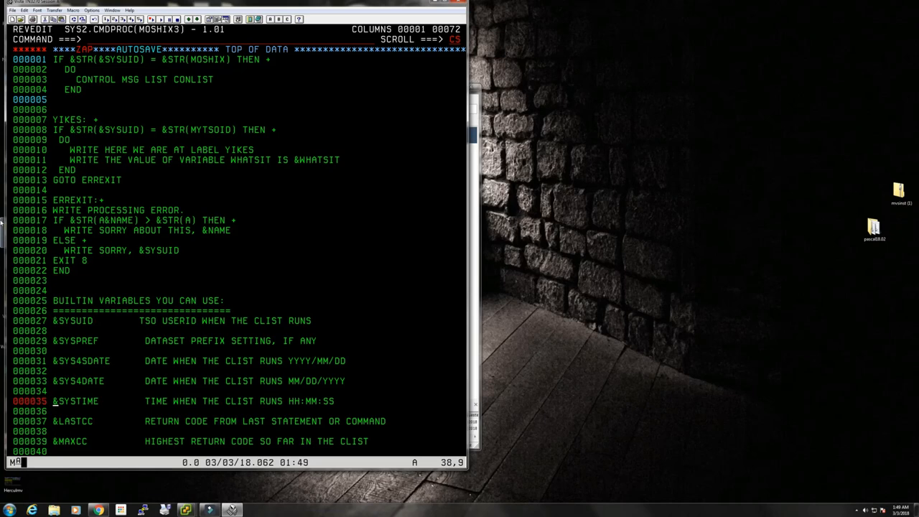
scroll("down", 3)
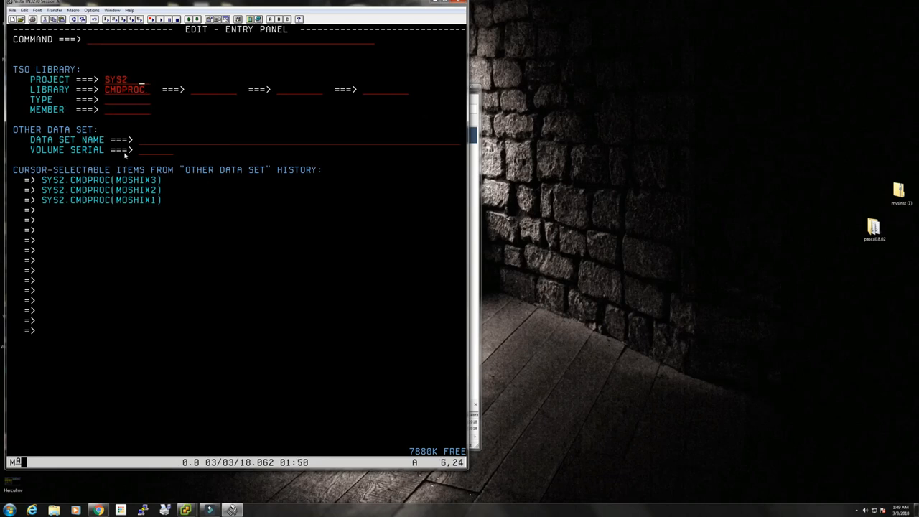
Enter 'SYS2.CMDPROC(YOUTUBE) as the data set name on the Edit Entry Panel
left_click(115, 79)
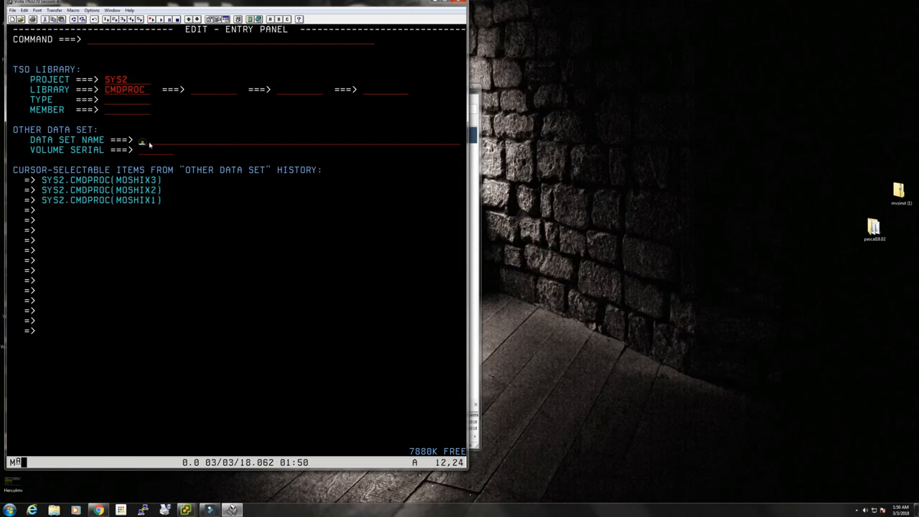
type("'SUYS")
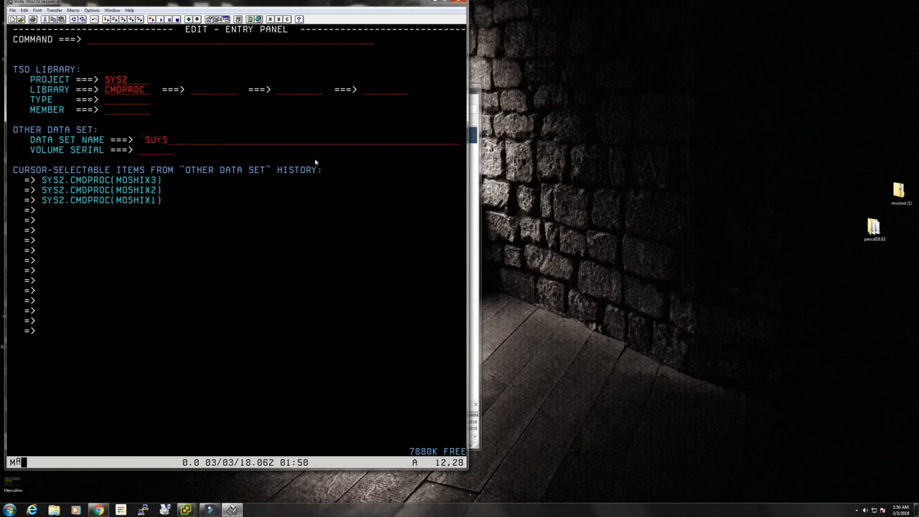
type("SYS2.PA")
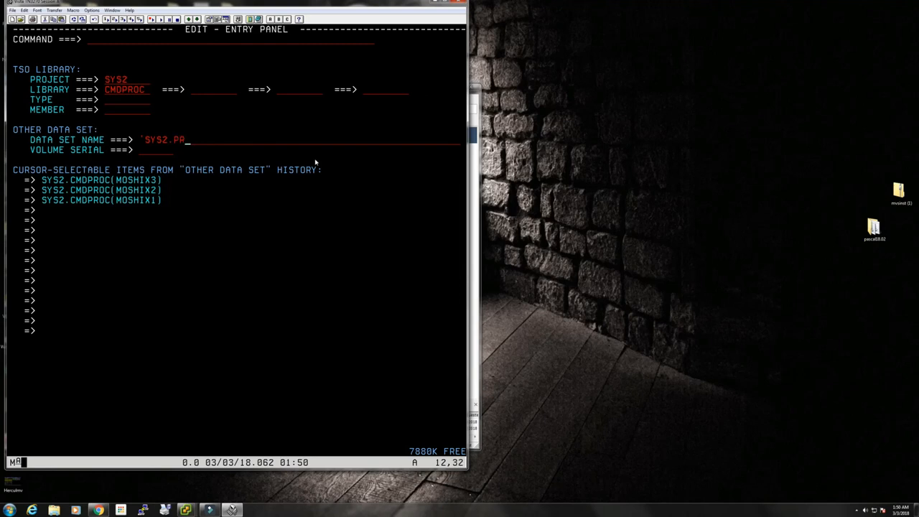
type("CMDPROC")
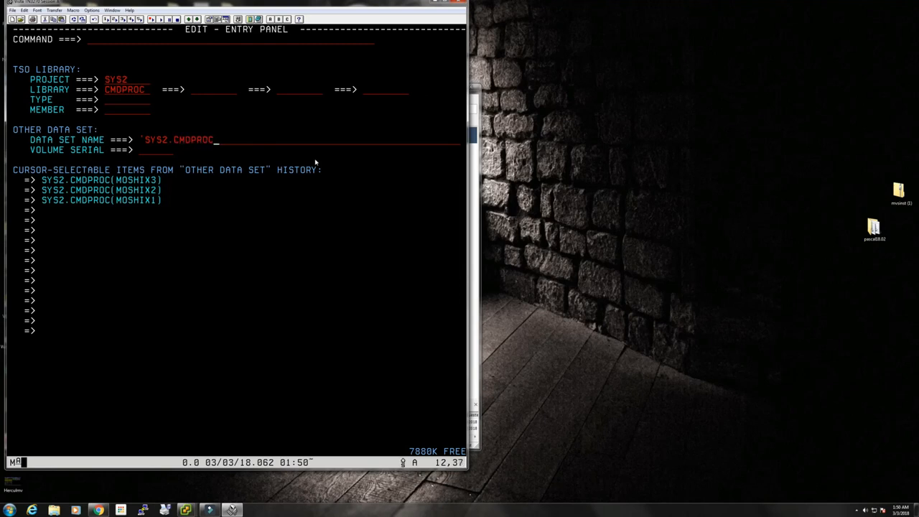
type("(")
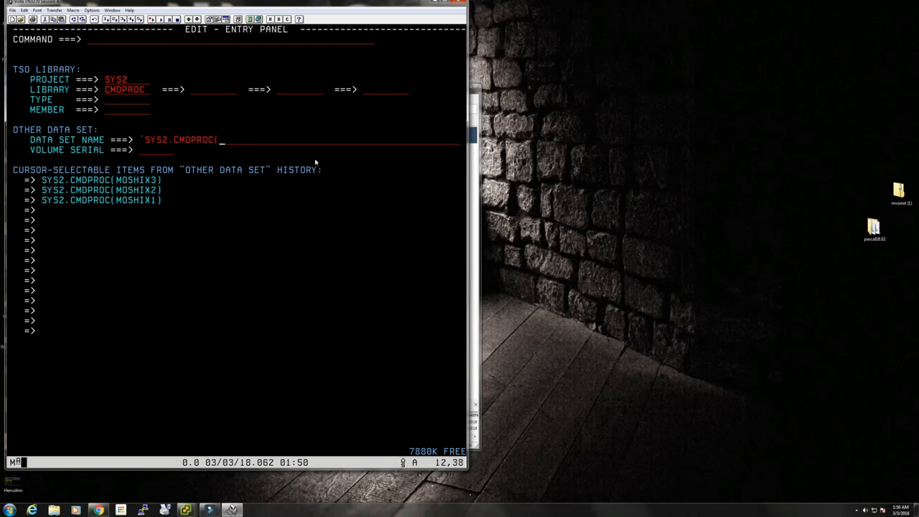
type("YOUTUB")
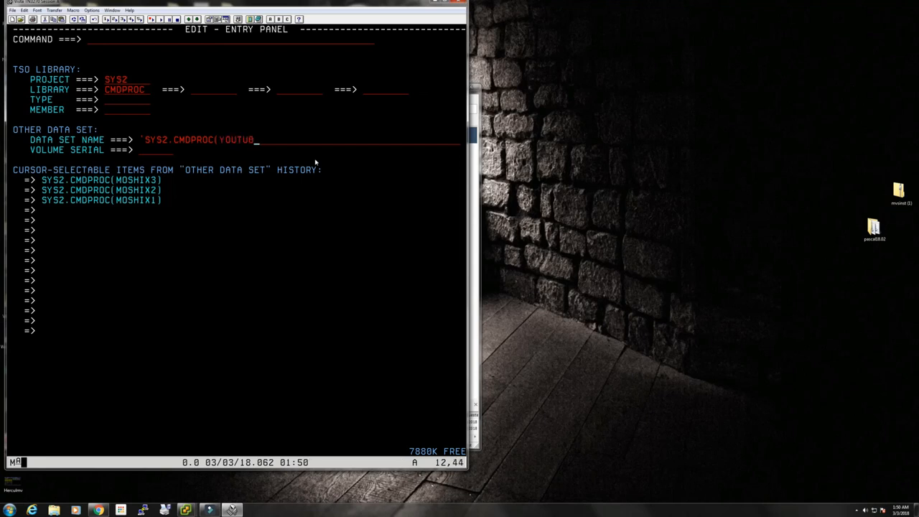
type("E")
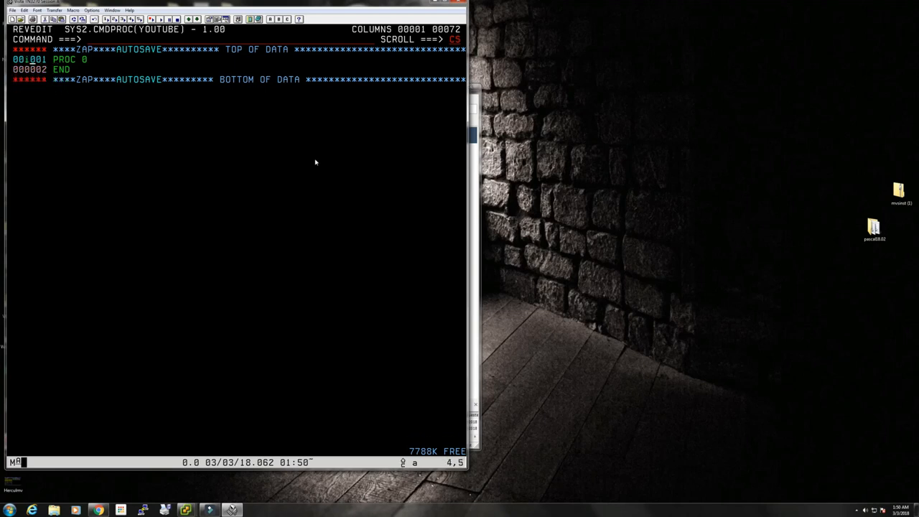
Type 'write hello youtube moshix mainframe ch' on the line after PROC 0
type("write")
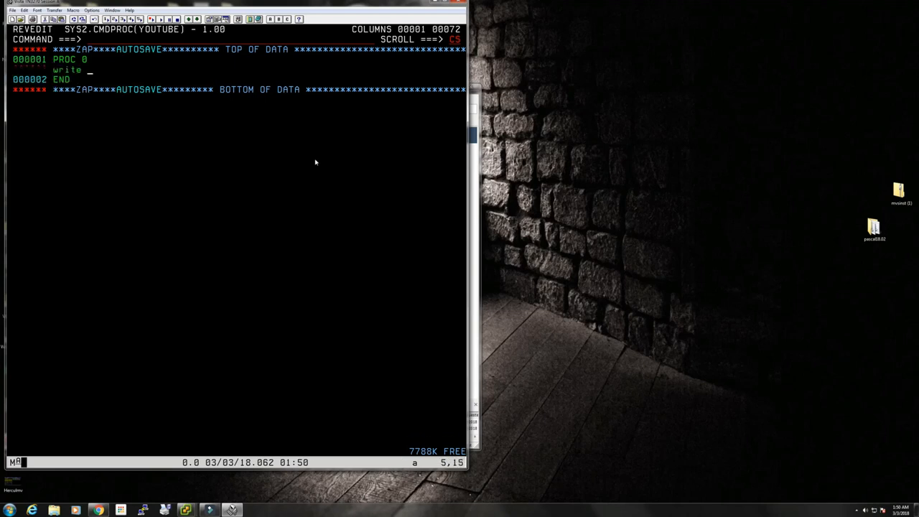
type("hello")
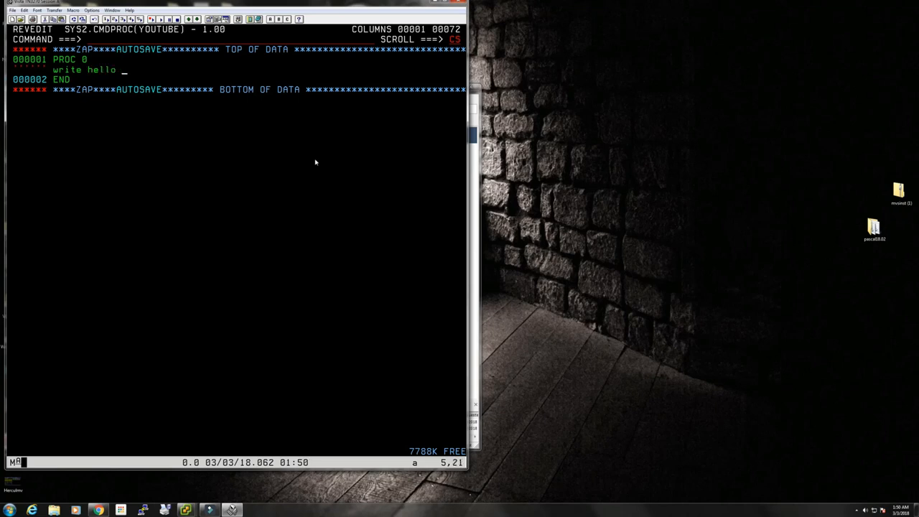
type("youtube")
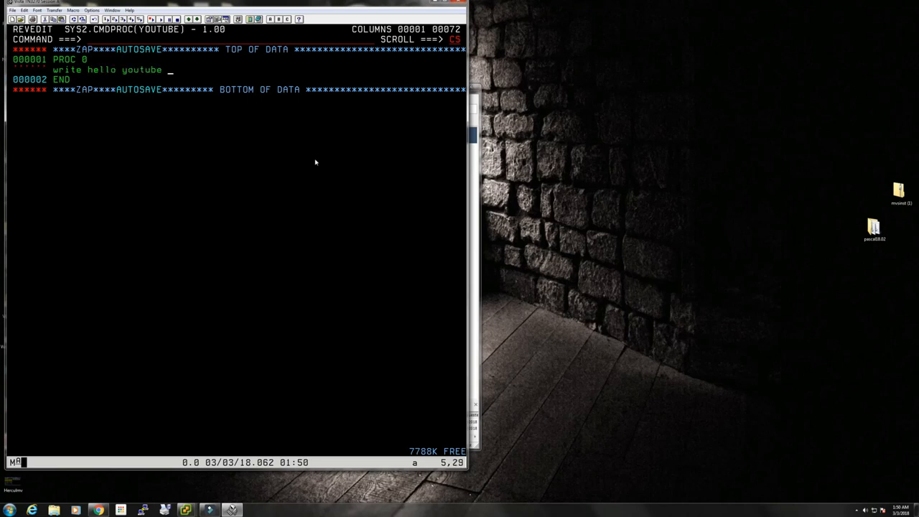
type("moshix mainframe ch")
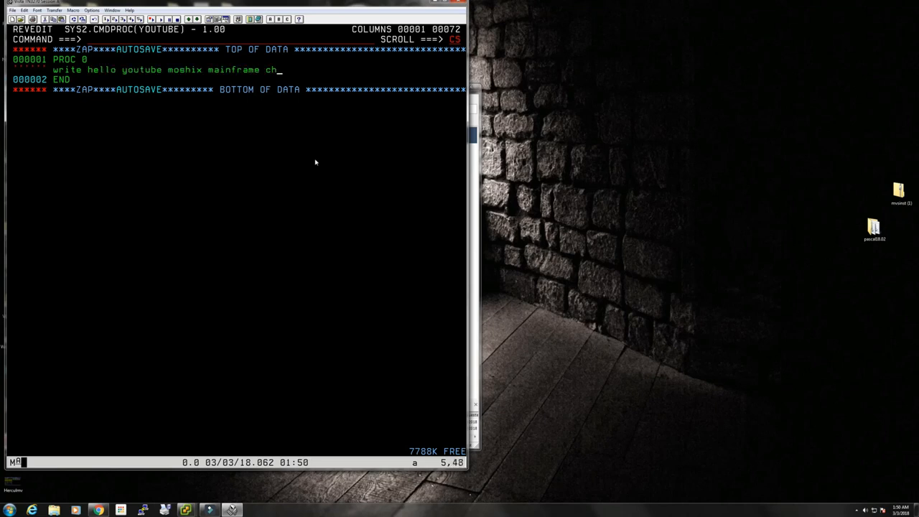